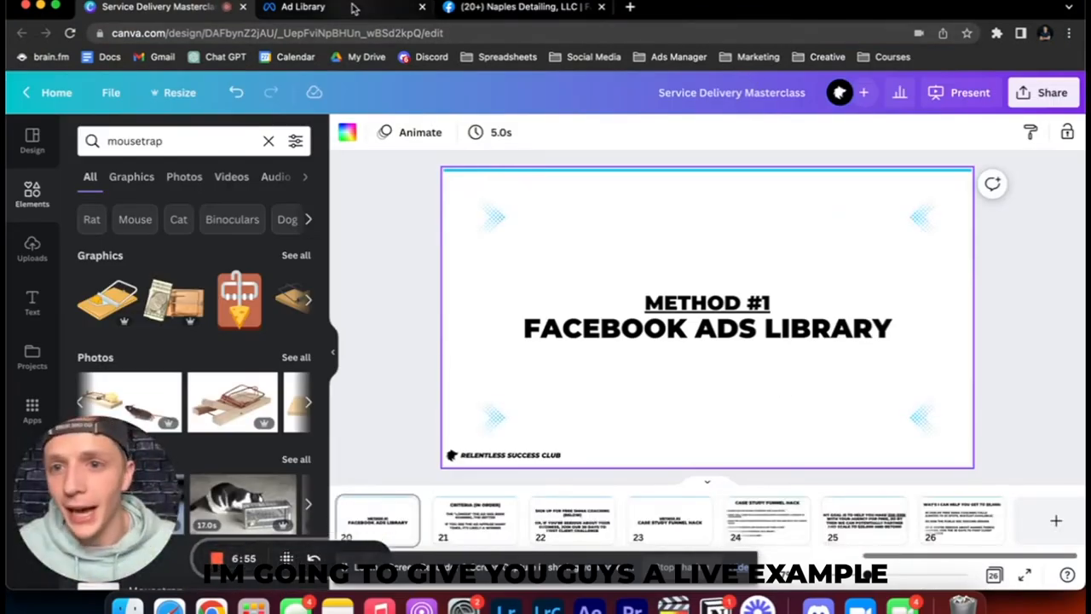
Search Meta Ad Library across all ad categories for 'detailing' ads in Canada.
left_click(302, 7)
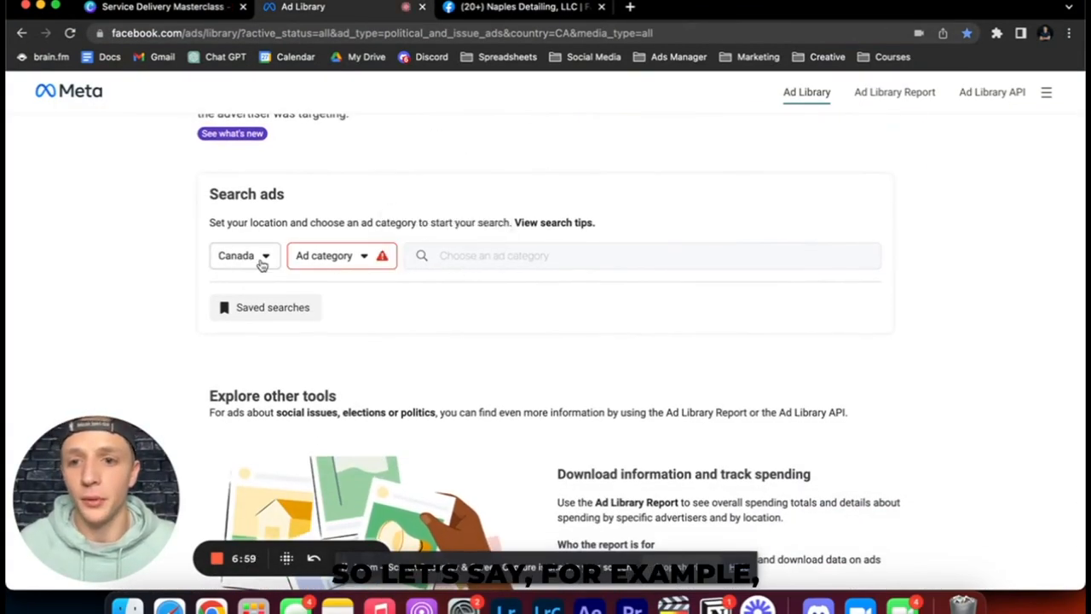
left_click(245, 256)
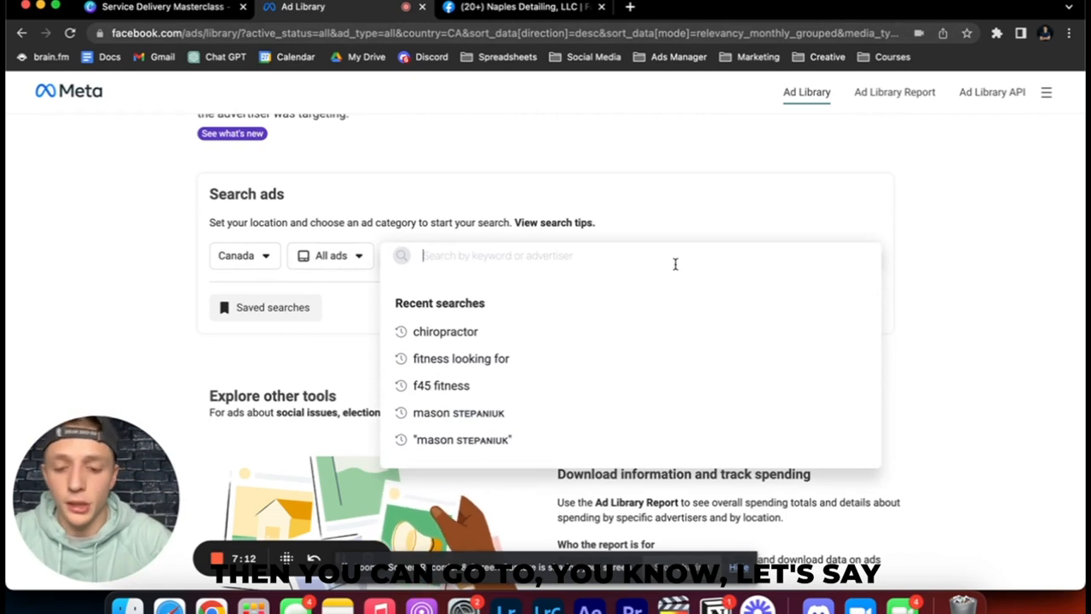
type("detailing")
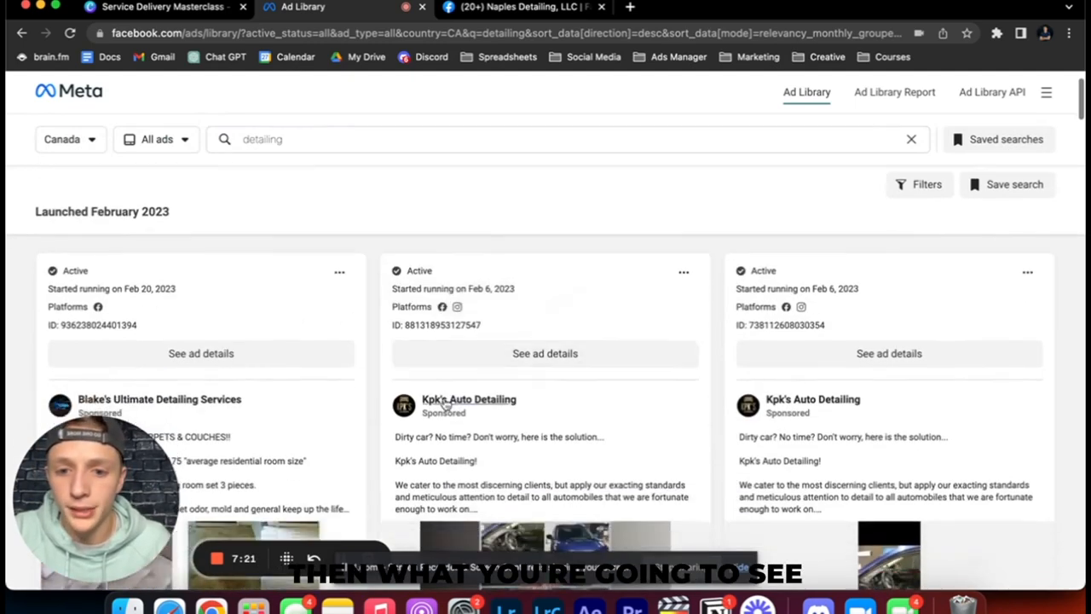
scroll("down", 3)
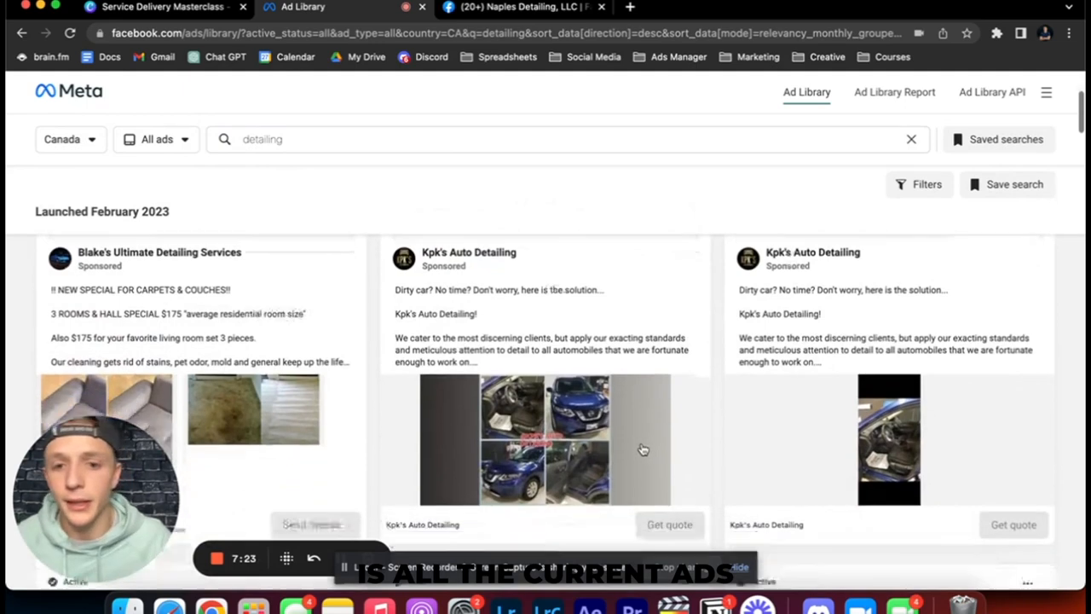
scroll("down", 3)
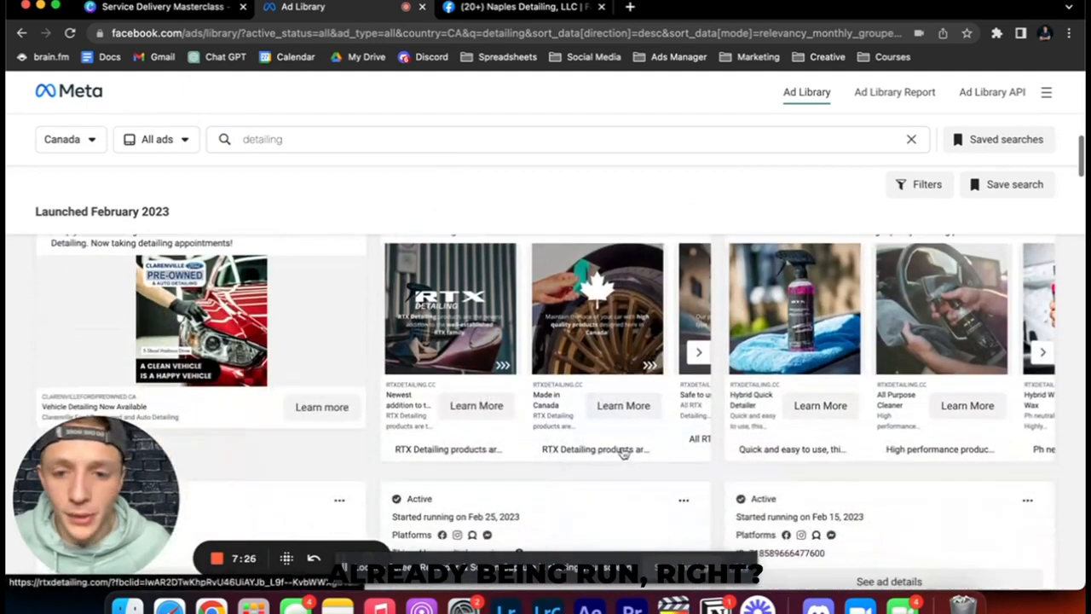
scroll("down", 3)
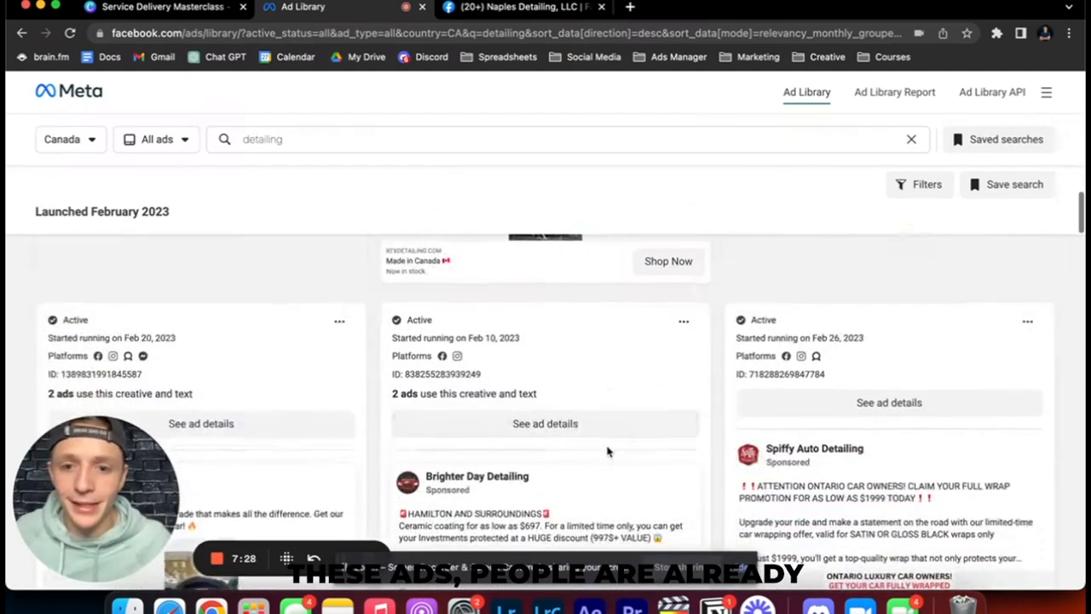
scroll("down", 3)
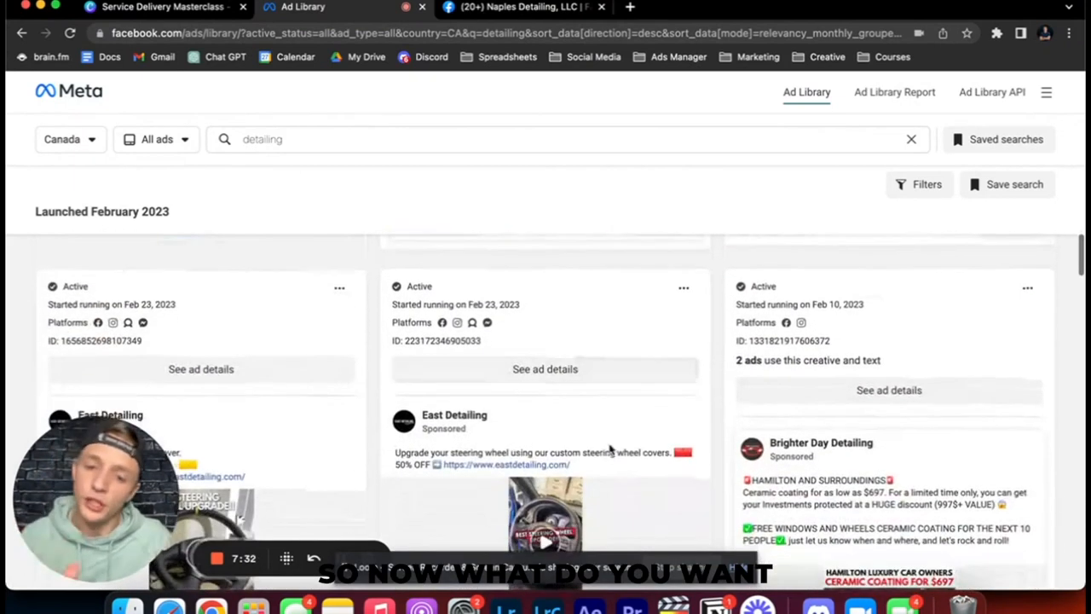
scroll("down", 3)
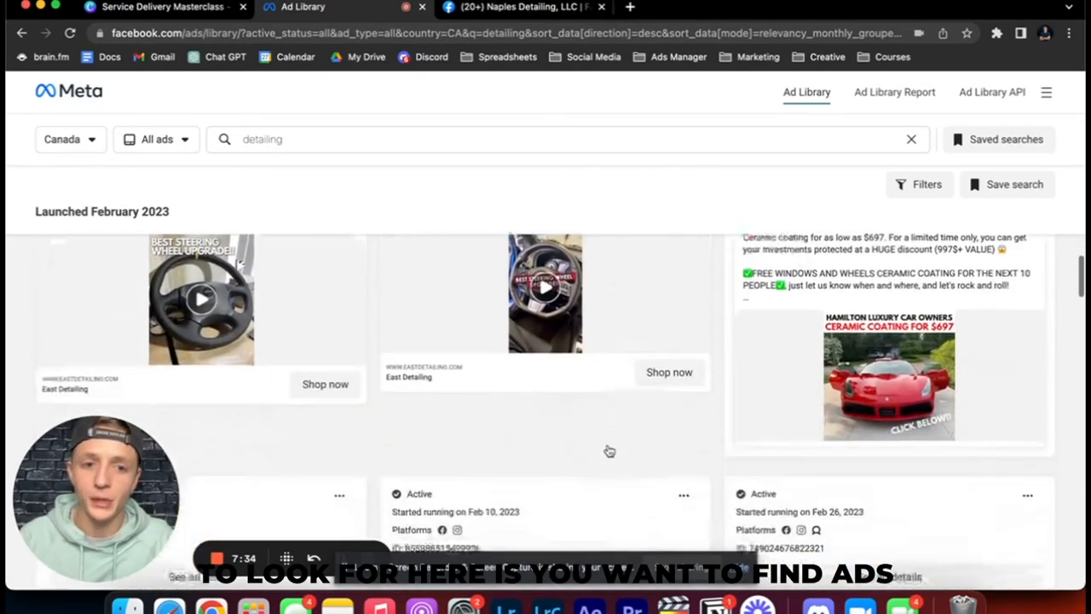
scroll("down", 3)
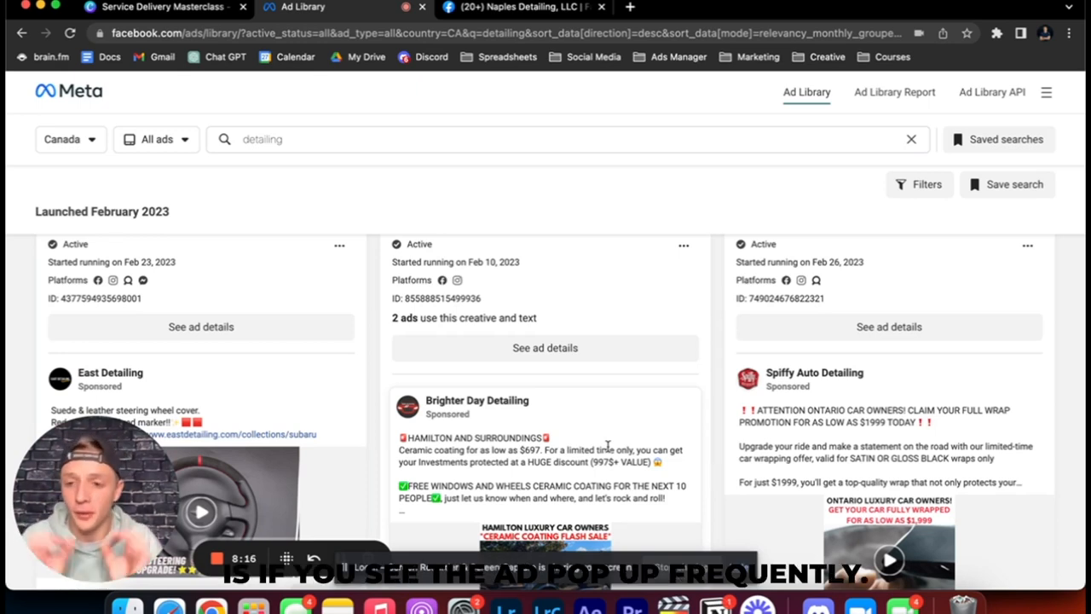
scroll("down", 3)
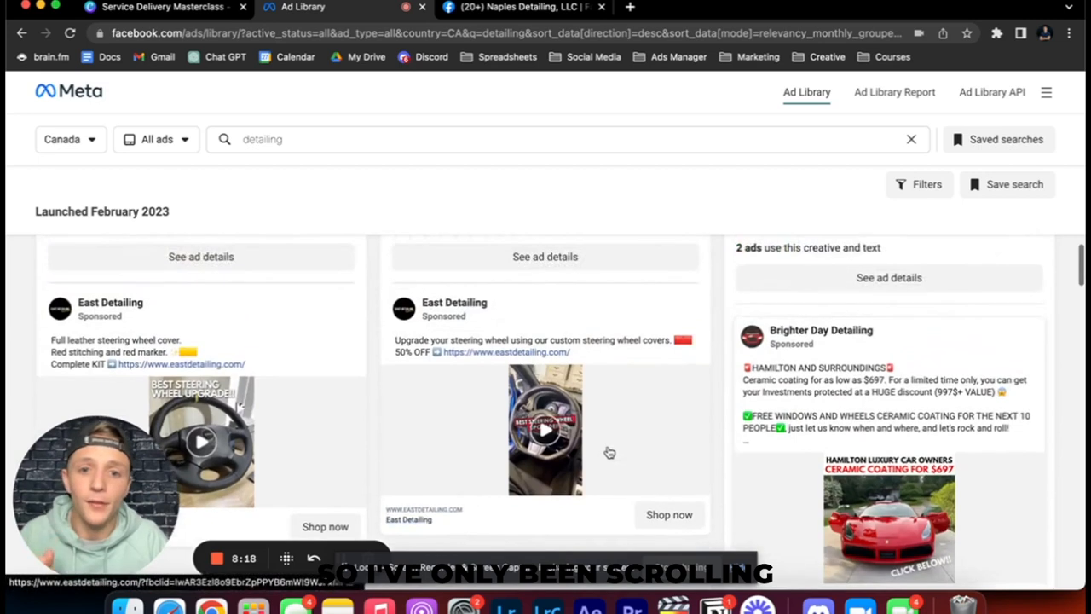
scroll("down", 3)
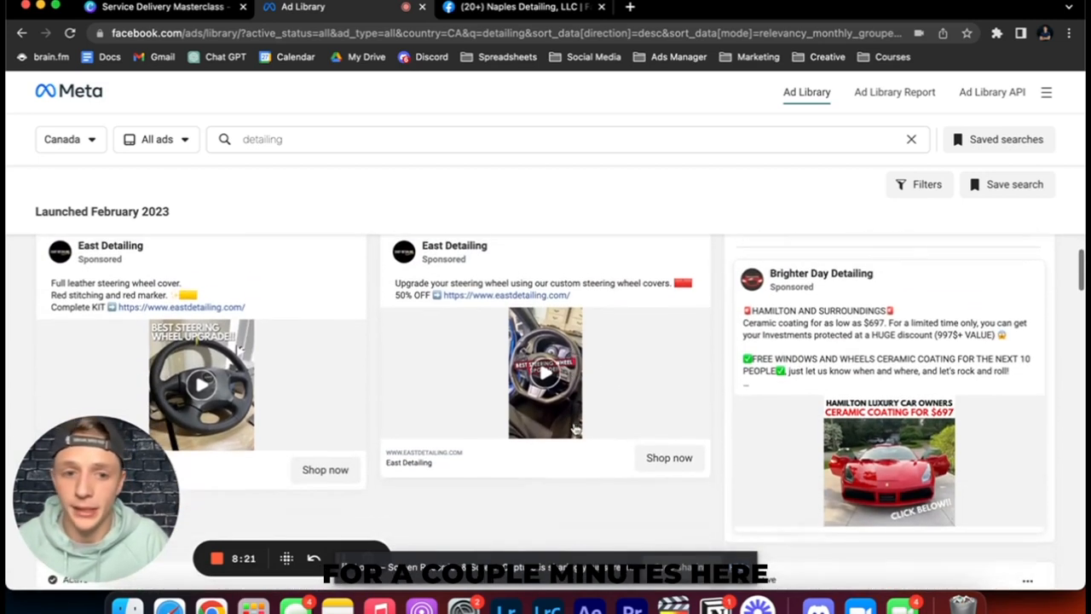
scroll("down", 3)
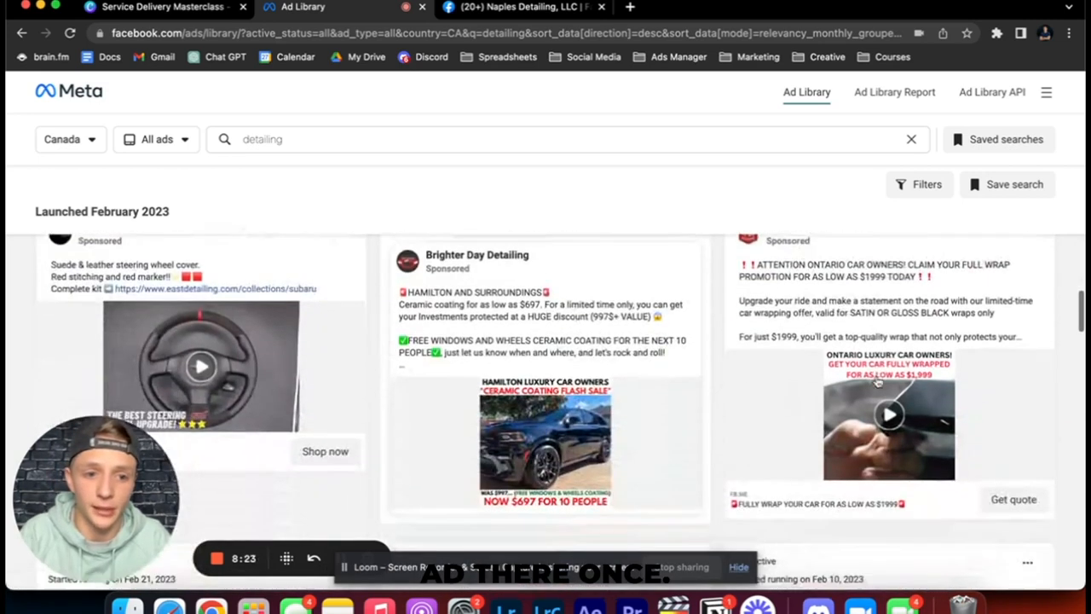
scroll("down", 3)
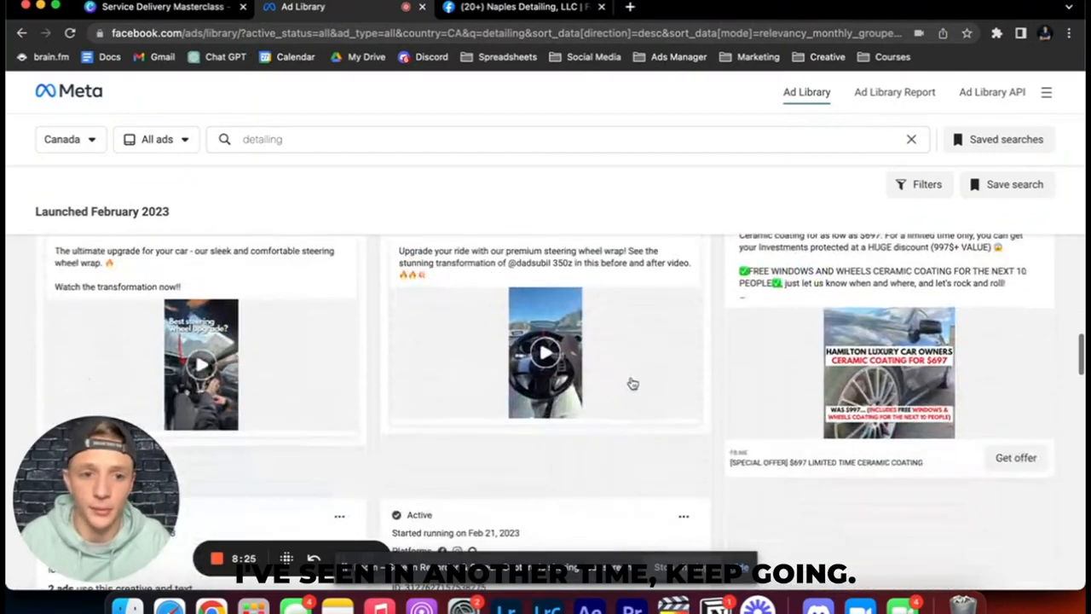
scroll("down", 3)
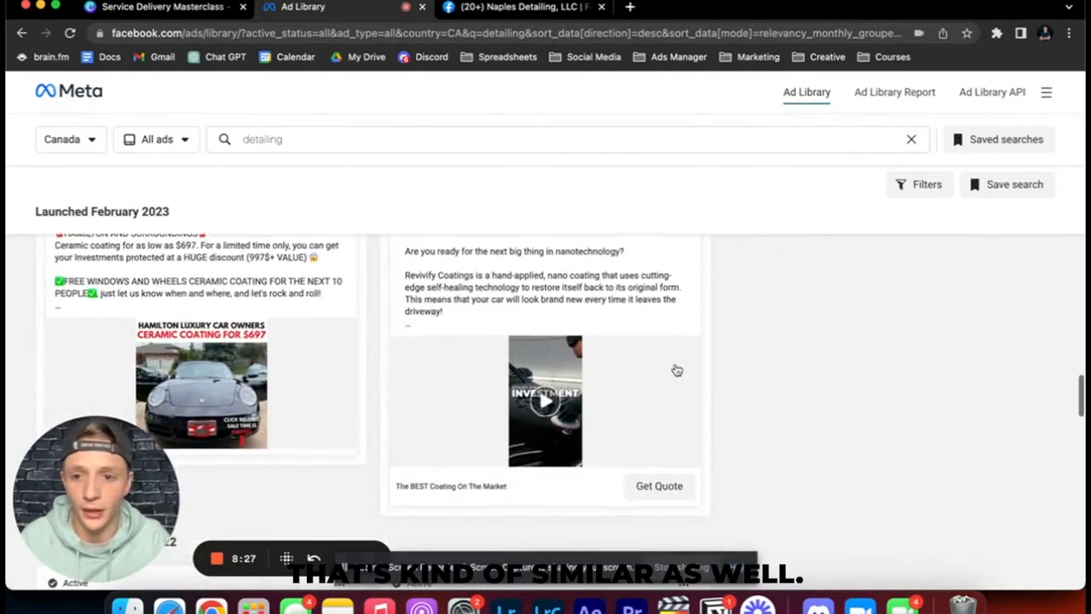
scroll("down", 3)
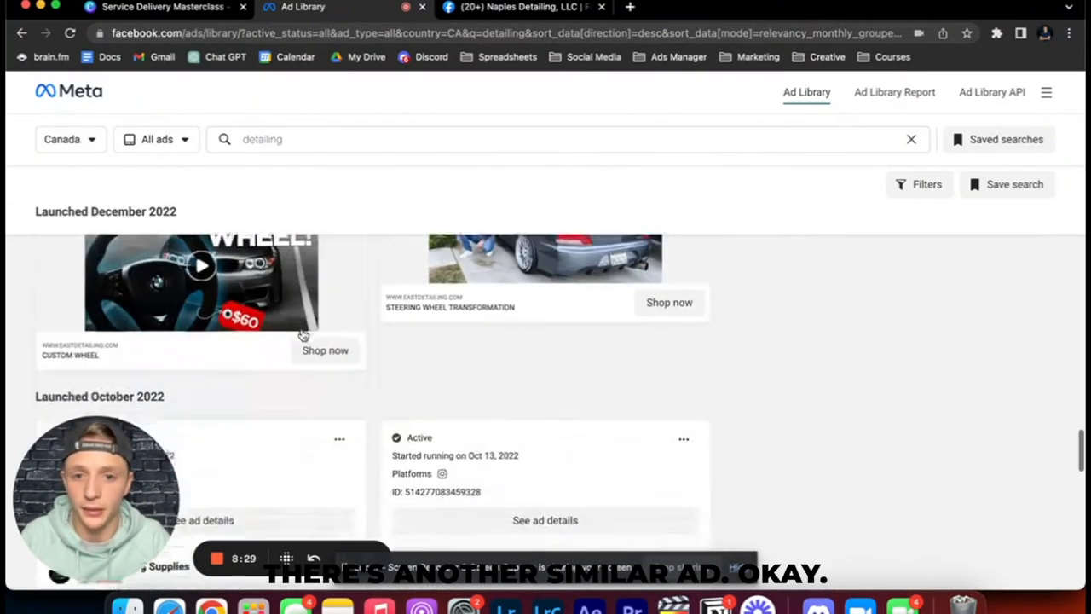
scroll("down", 3)
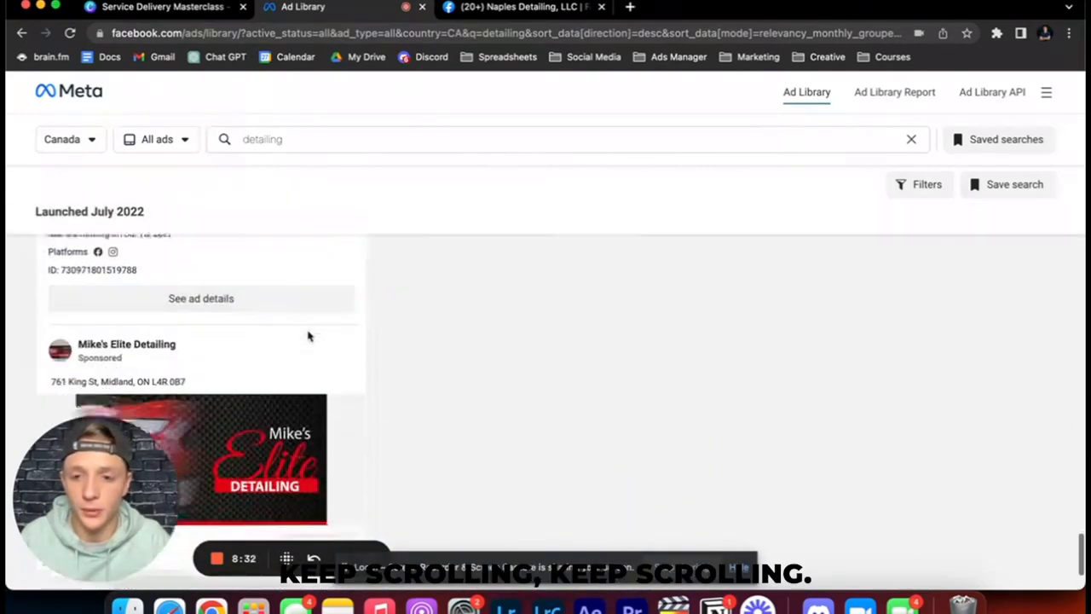
scroll("down", 3)
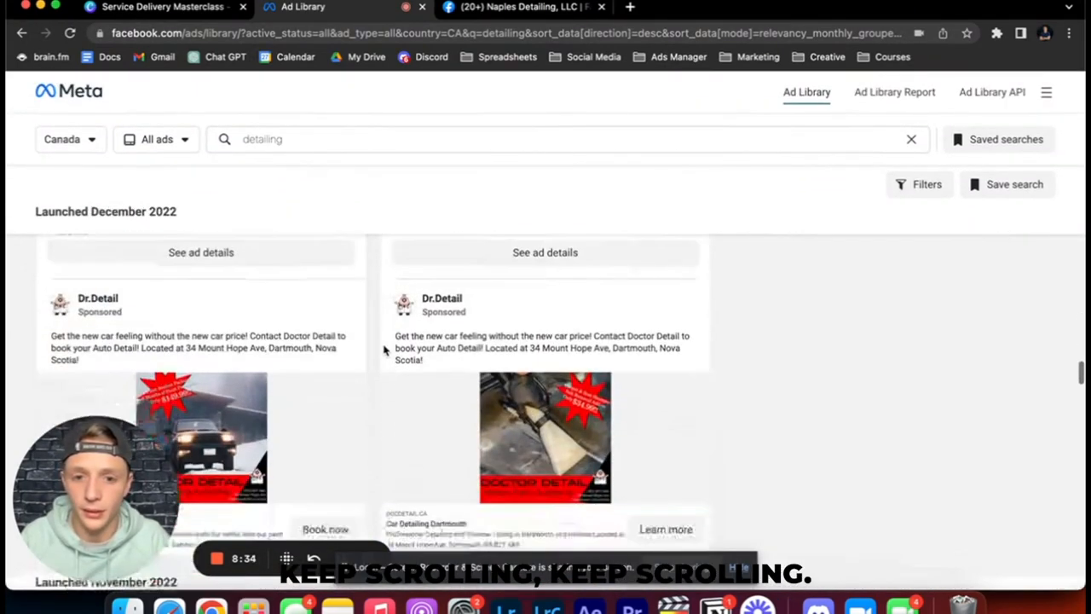
scroll("down", 3)
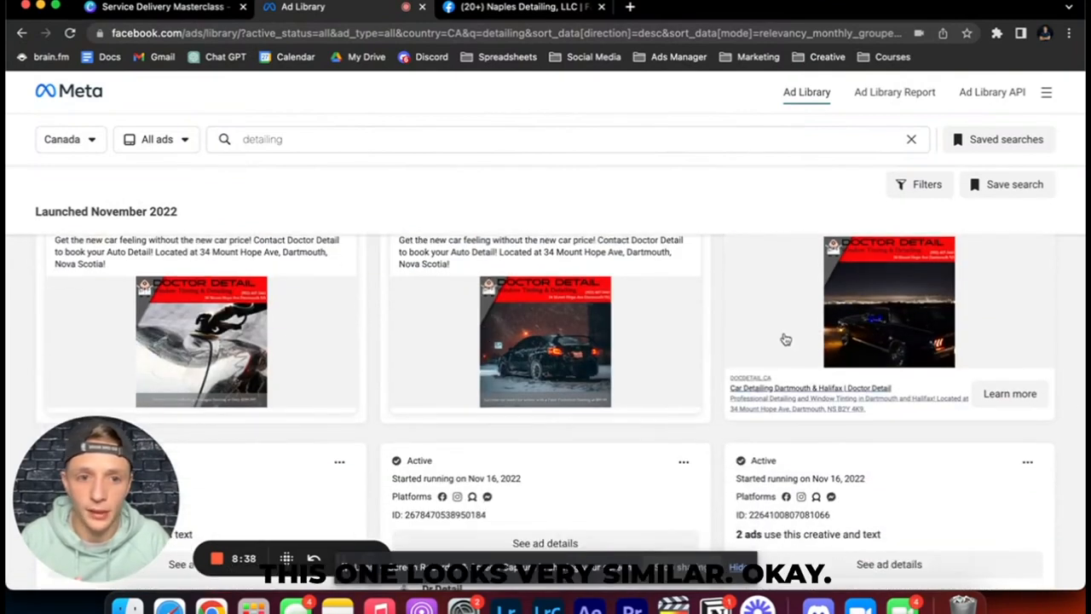
scroll("down", 3)
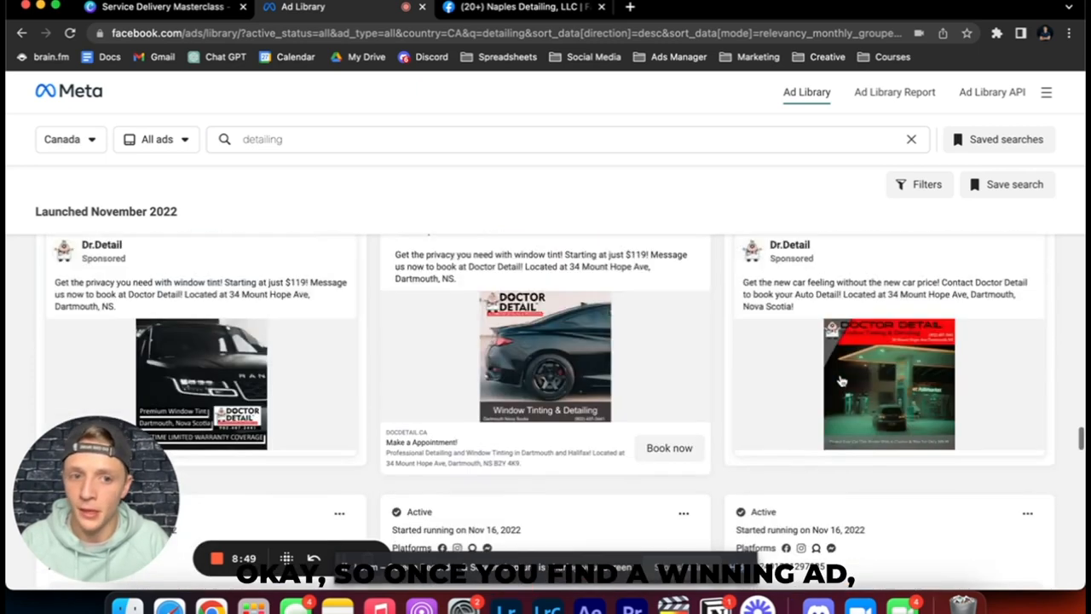
Review the Dr.Detail ad's full details and follow its Learn more link.
left_click(888, 381)
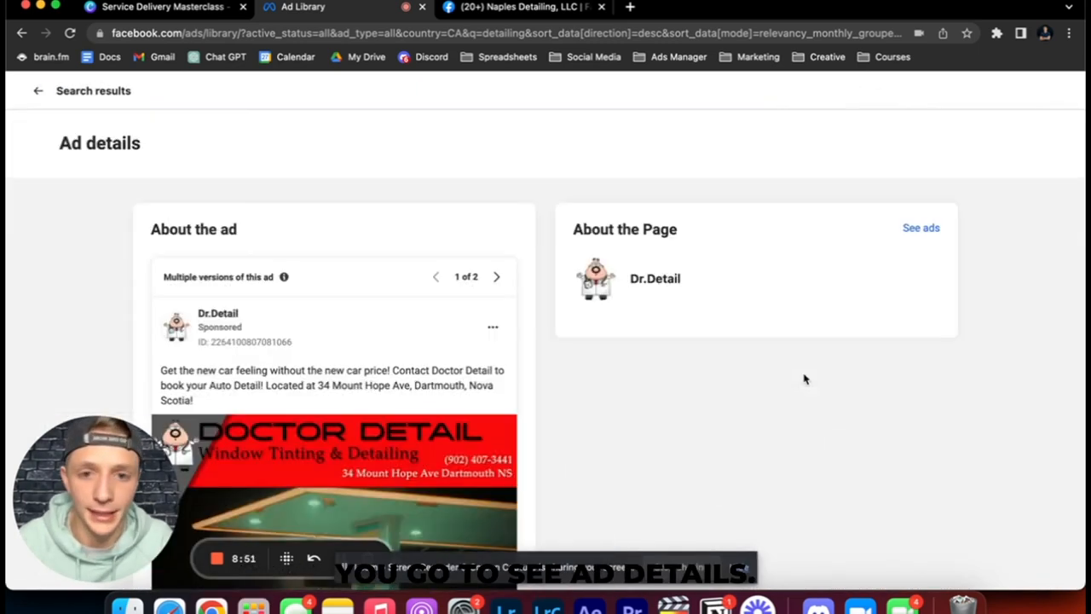
scroll("down", 3)
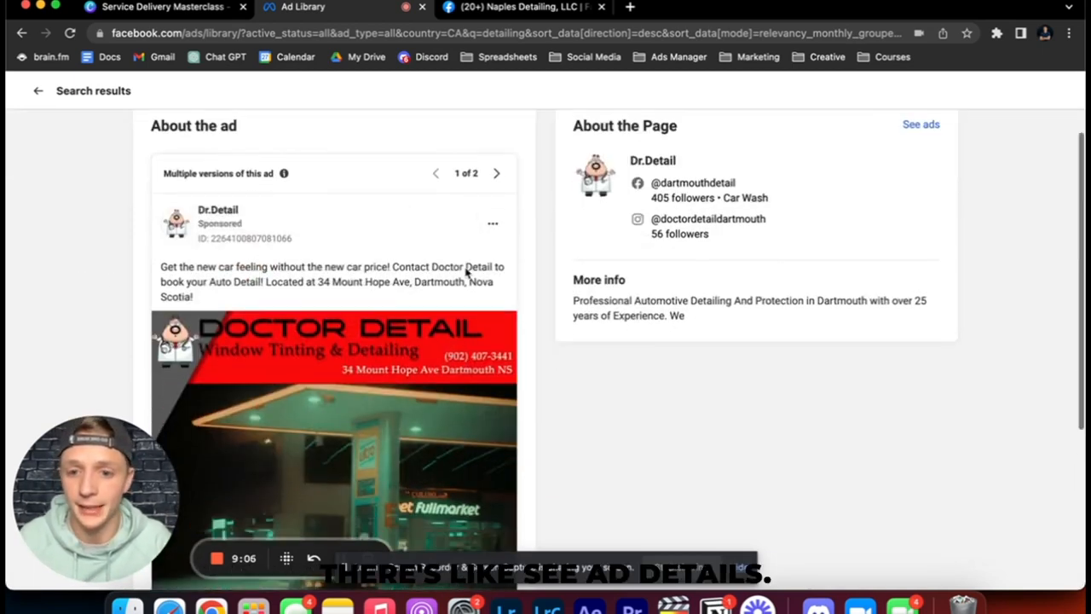
scroll("down", 3)
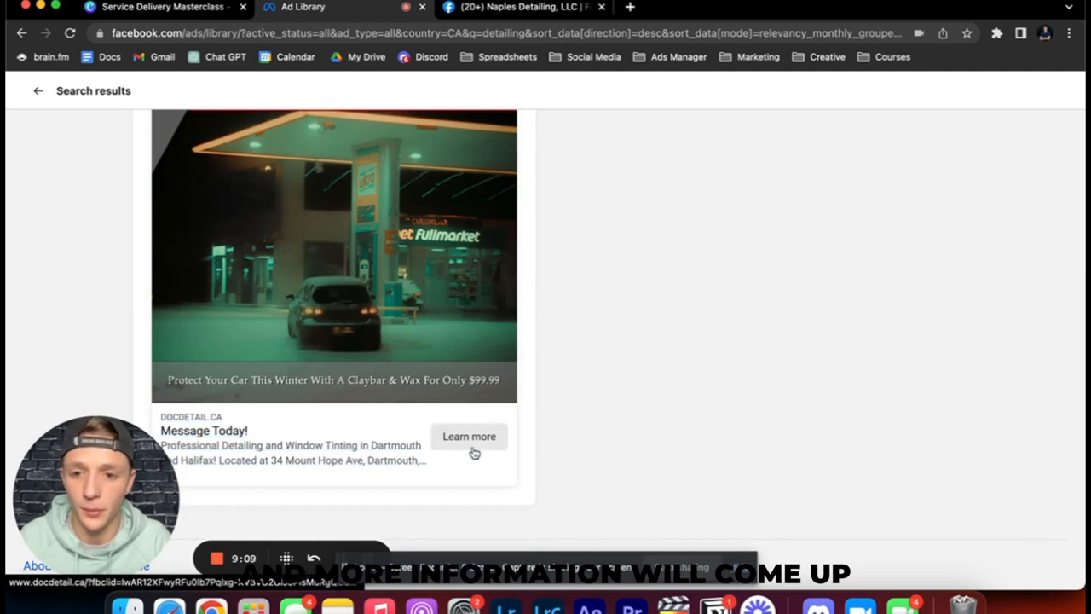
left_click(469, 435)
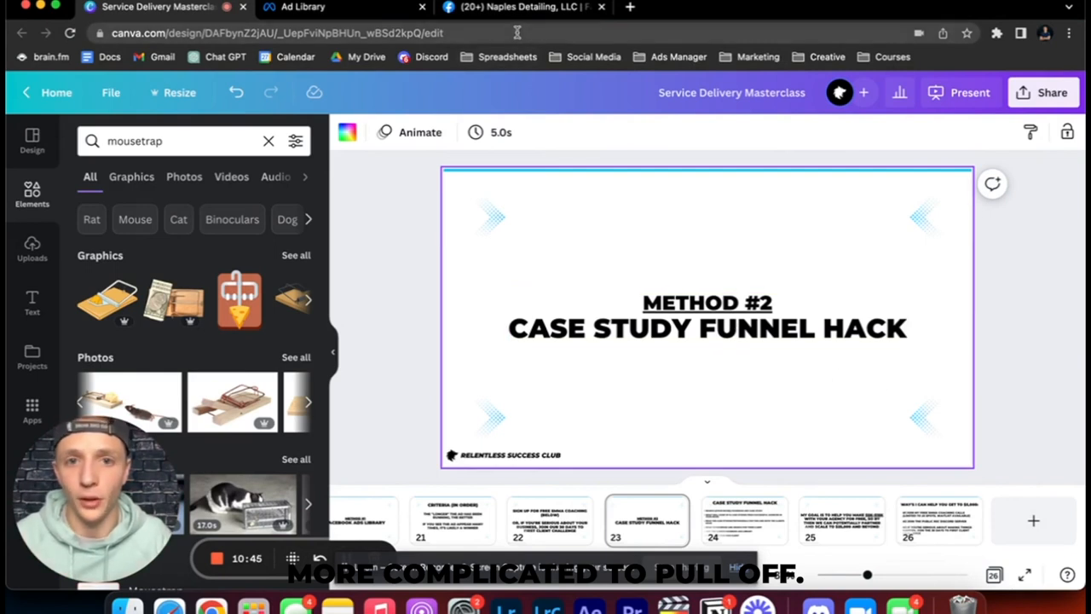
Show slide 24 with the Case Study Funnel Hack steps, then switch to the Naples Detailing Facebook tab.
left_click(743, 520)
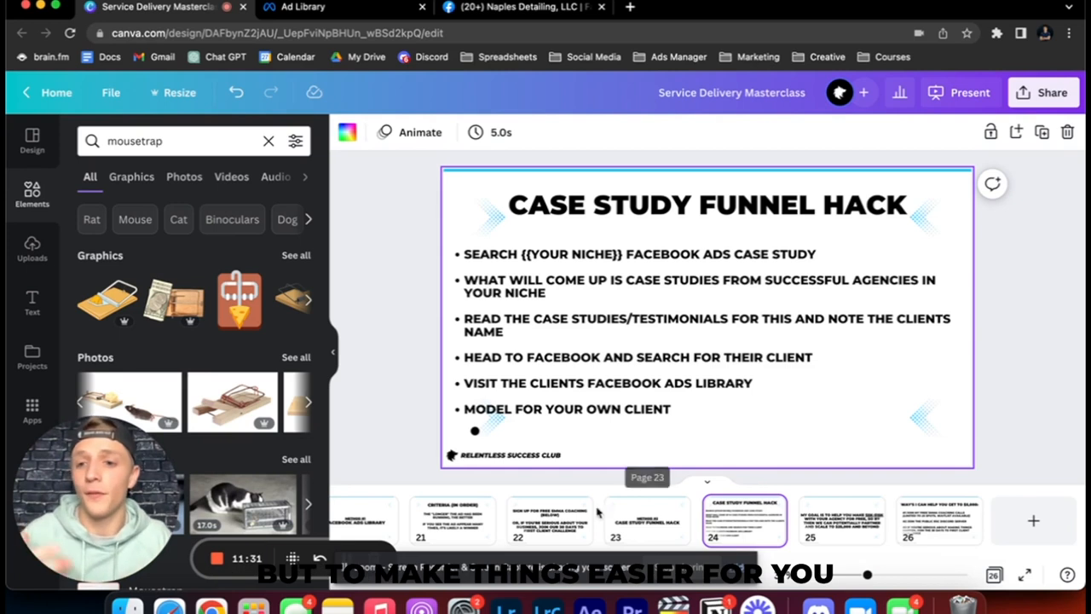
left_click(520, 7)
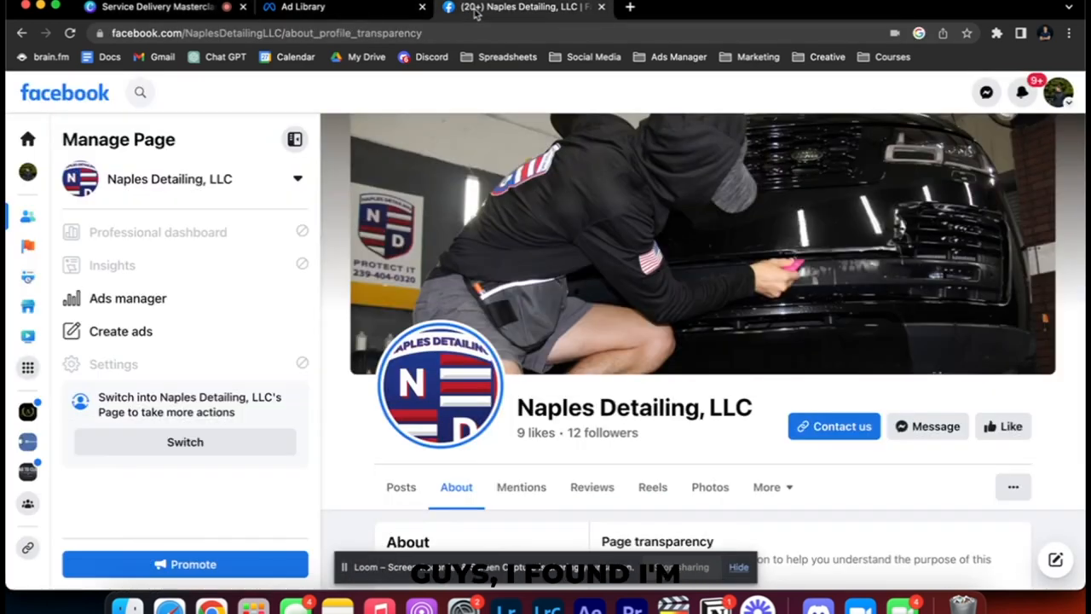
Review Naples Detailing, LLC's two active ads, then return to the presentation.
scroll("down", 3)
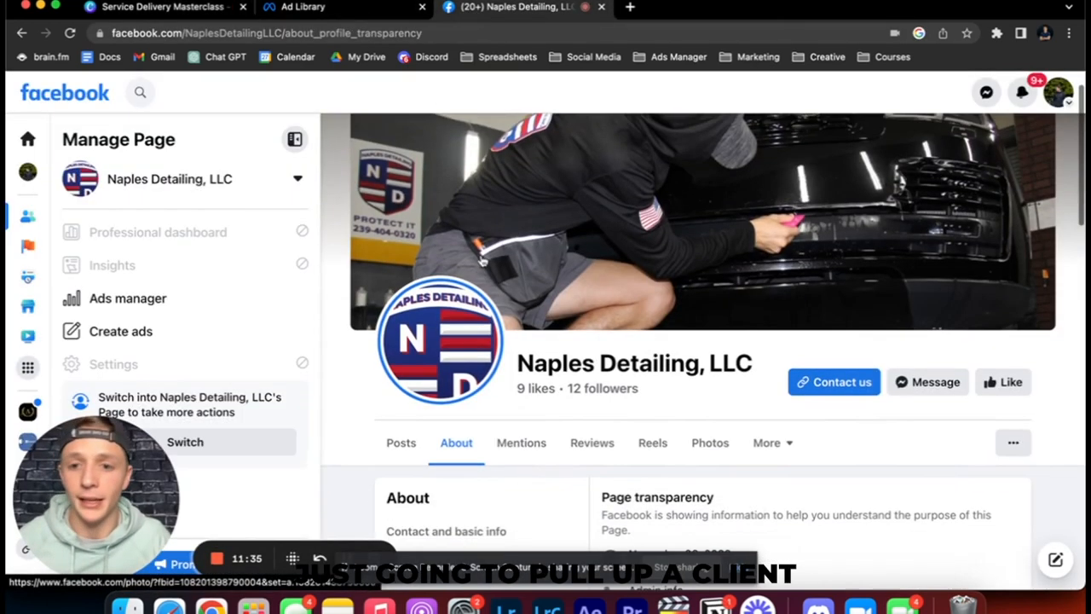
scroll("down", 3)
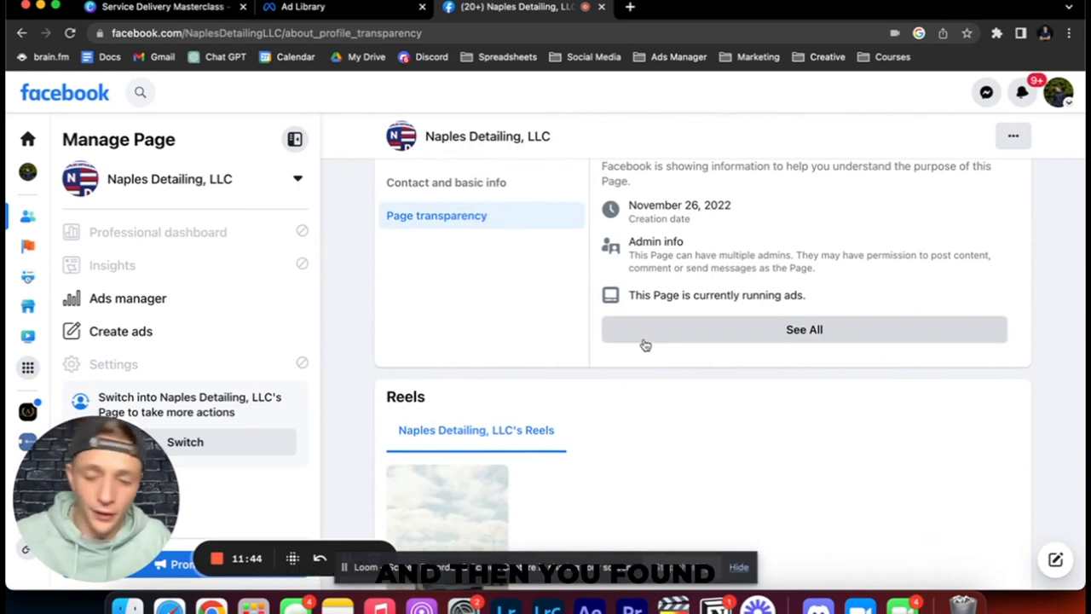
mouse_move(656, 347)
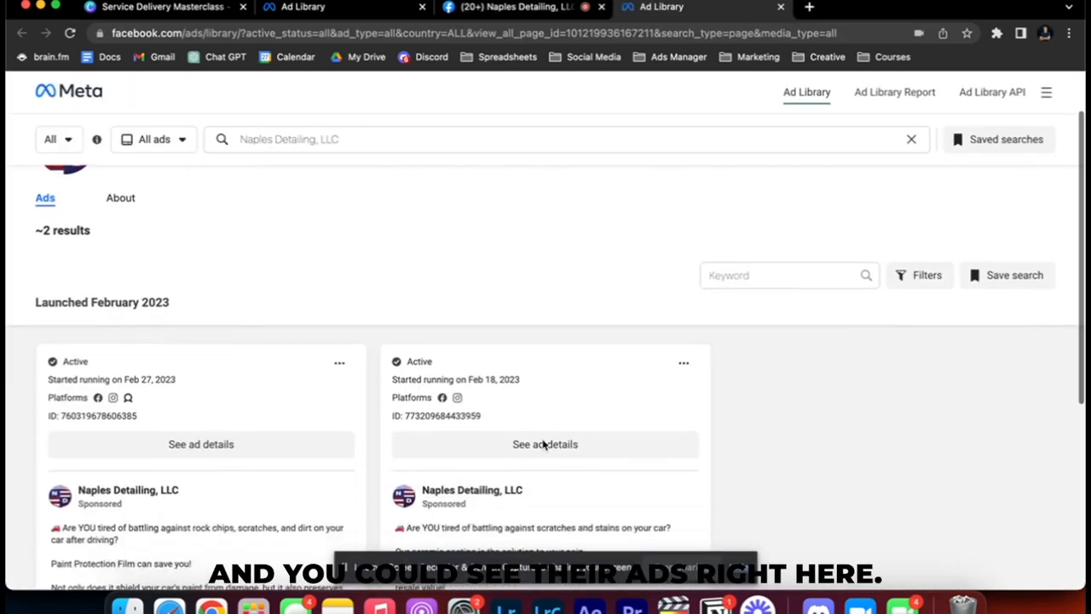
scroll("down", 3)
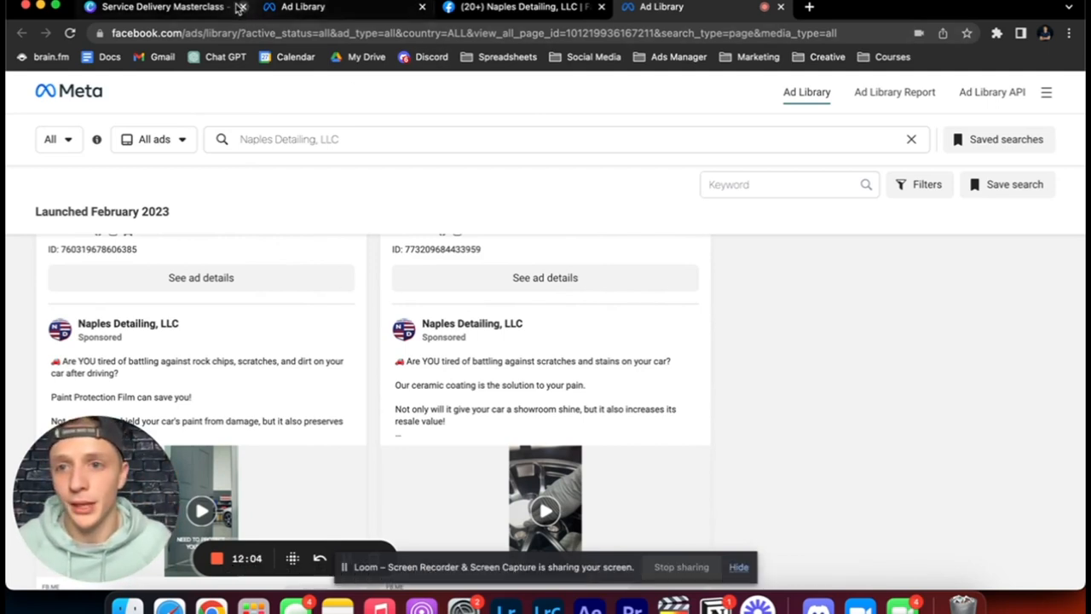
left_click(162, 7)
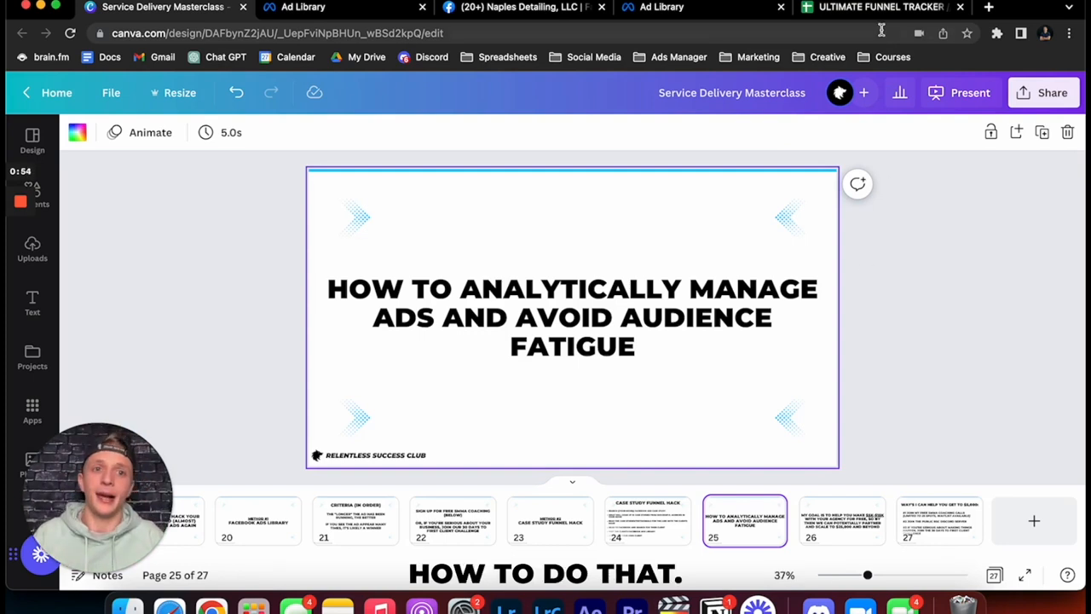
Switch to the ULTIMATE FUNNEL TRACKER Google Sheets template.
left_click(881, 7)
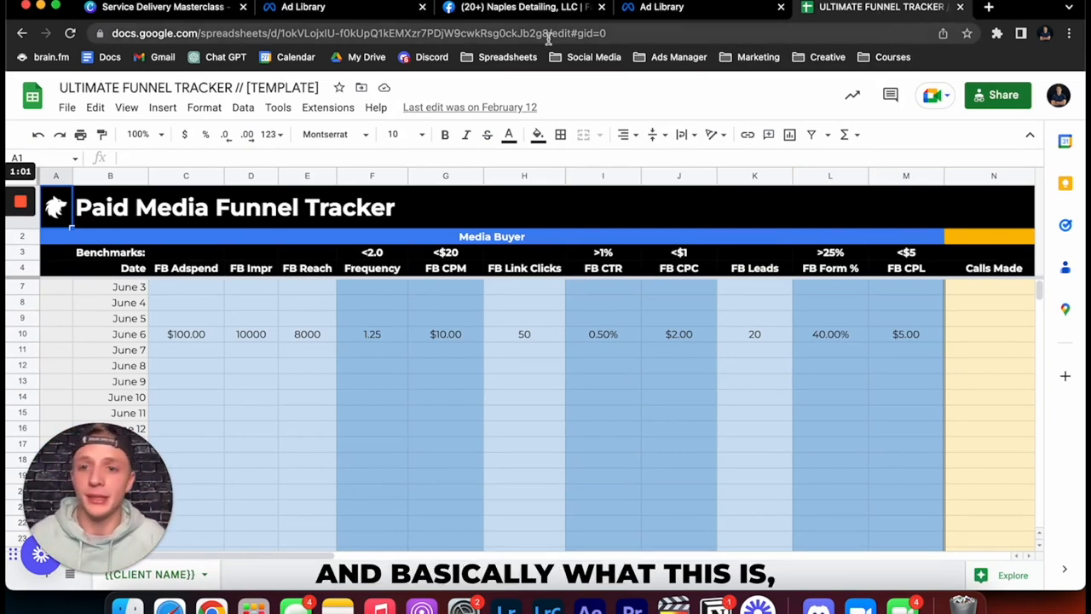
mouse_move(166, 311)
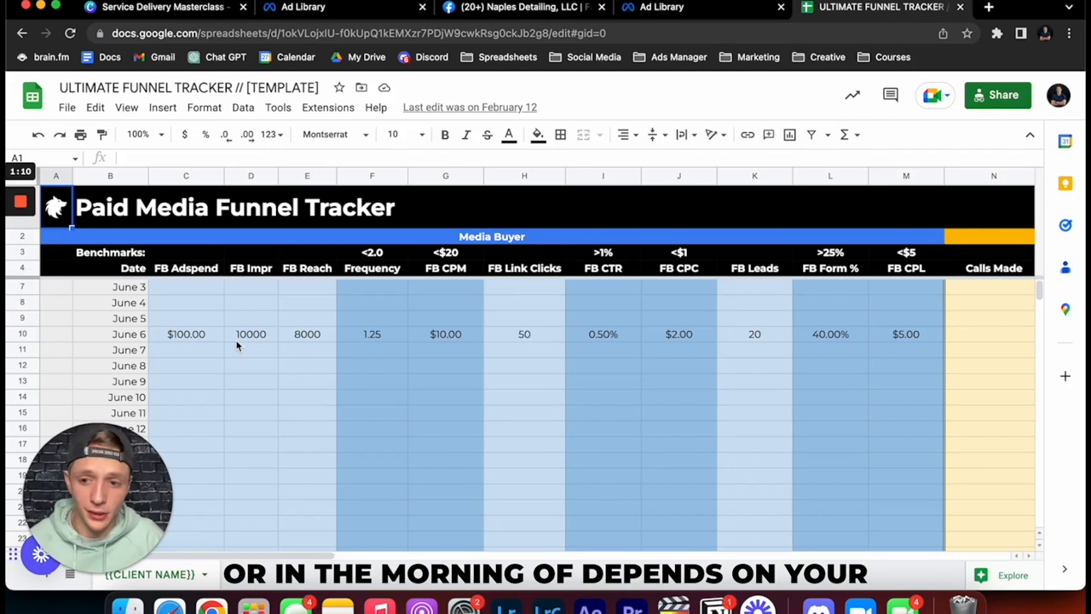
left_click(251, 349)
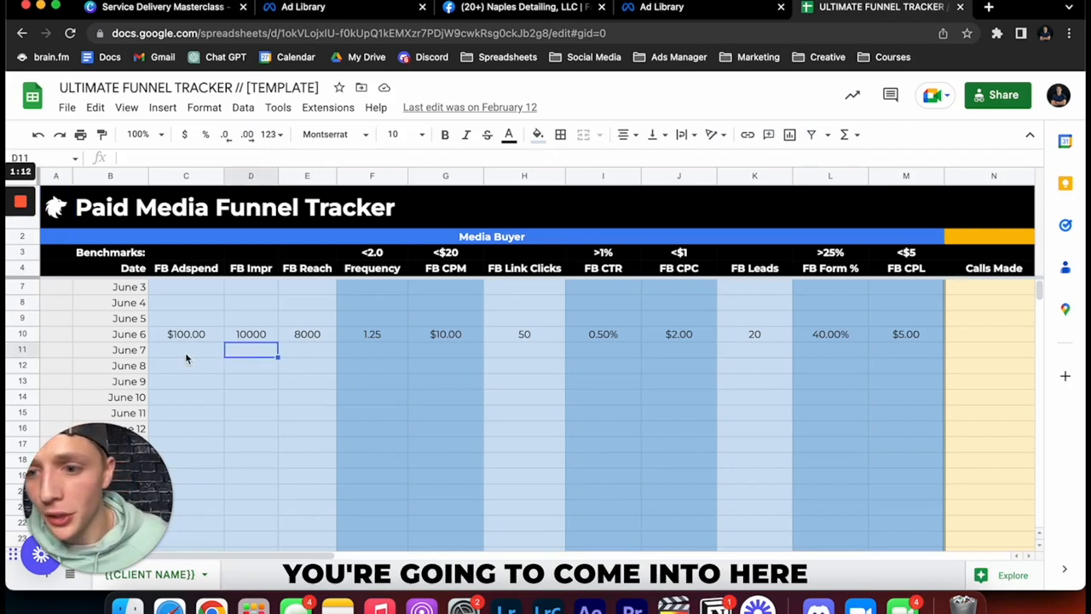
left_click(185, 333)
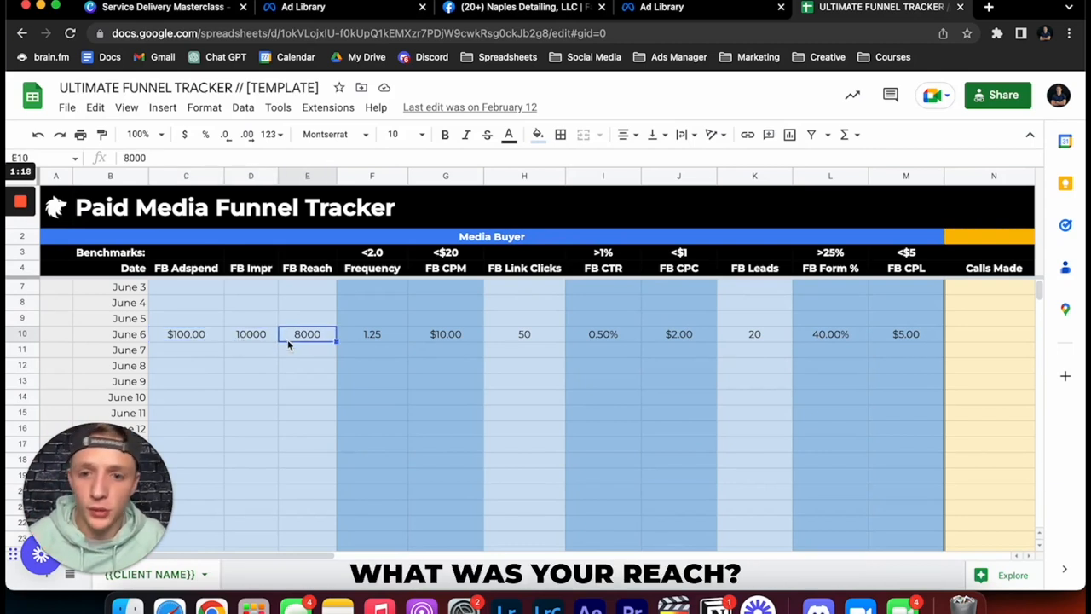
left_click(753, 333)
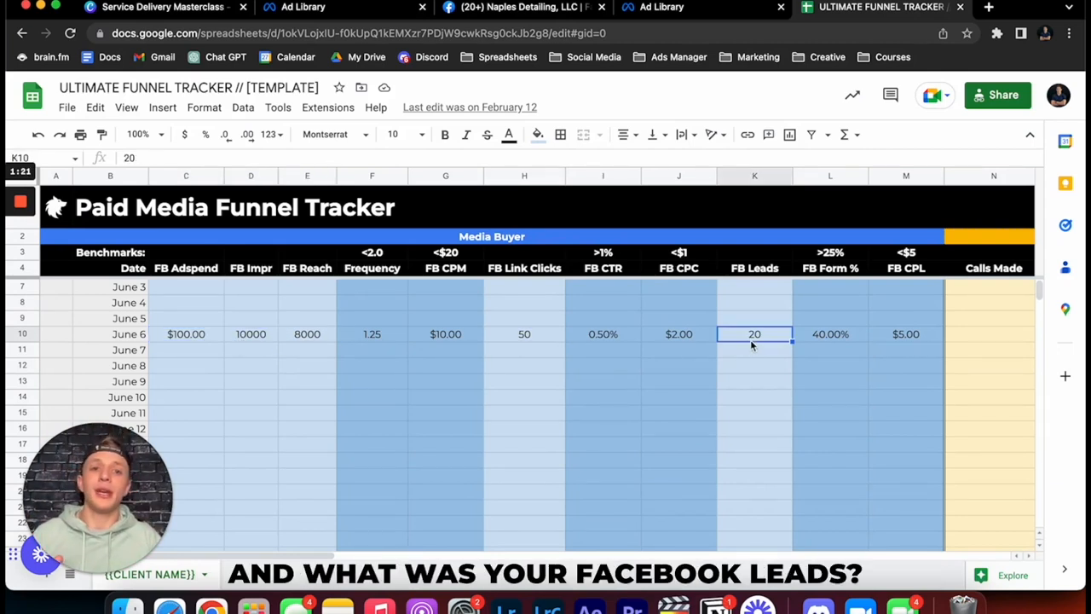
mouse_move(763, 448)
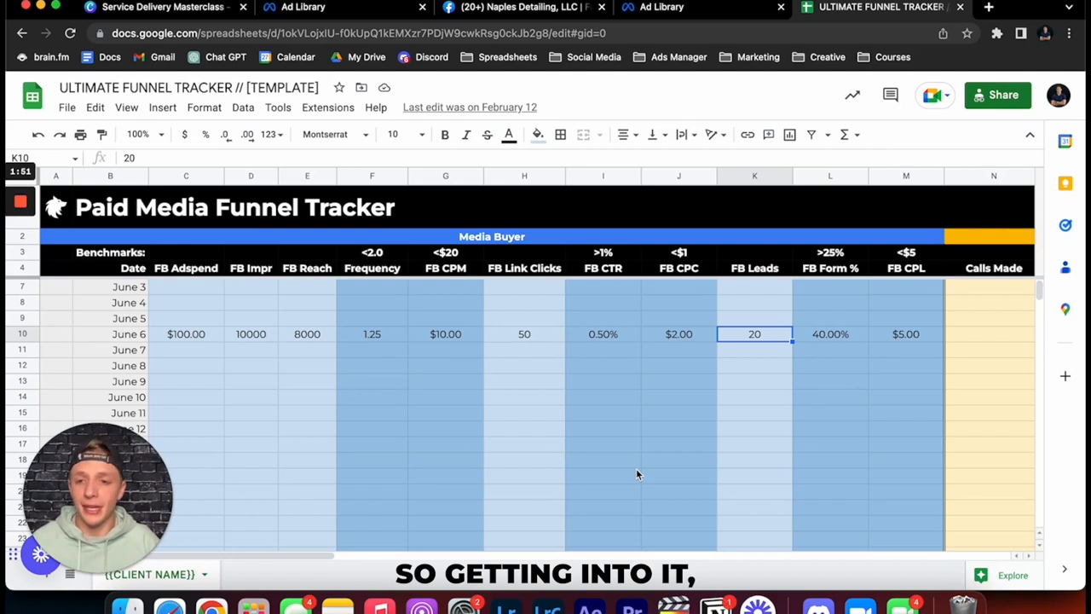
mouse_move(225, 345)
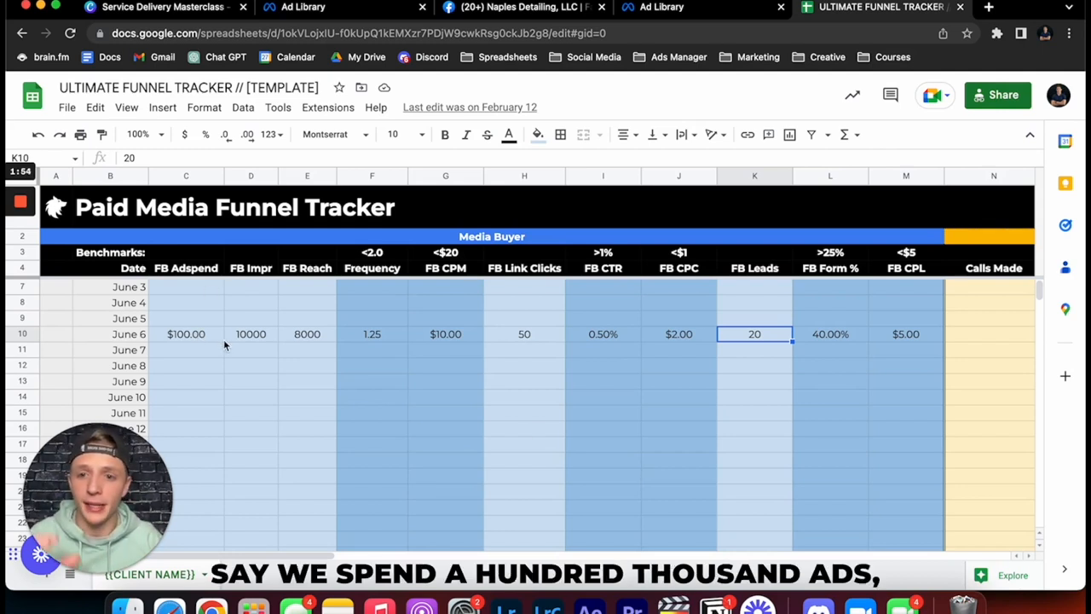
mouse_move(370, 349)
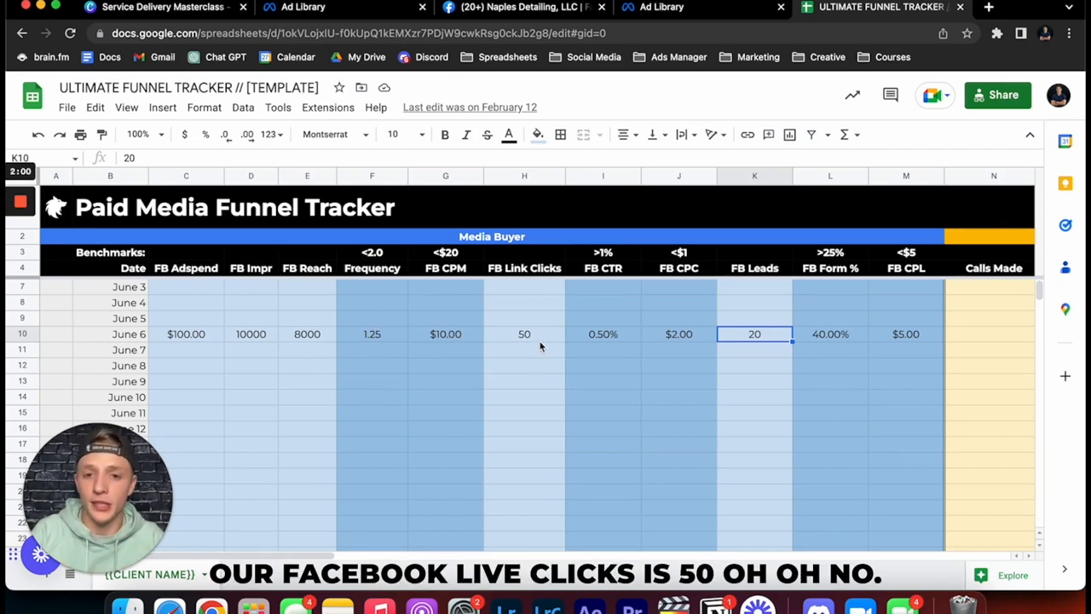
mouse_move(588, 337)
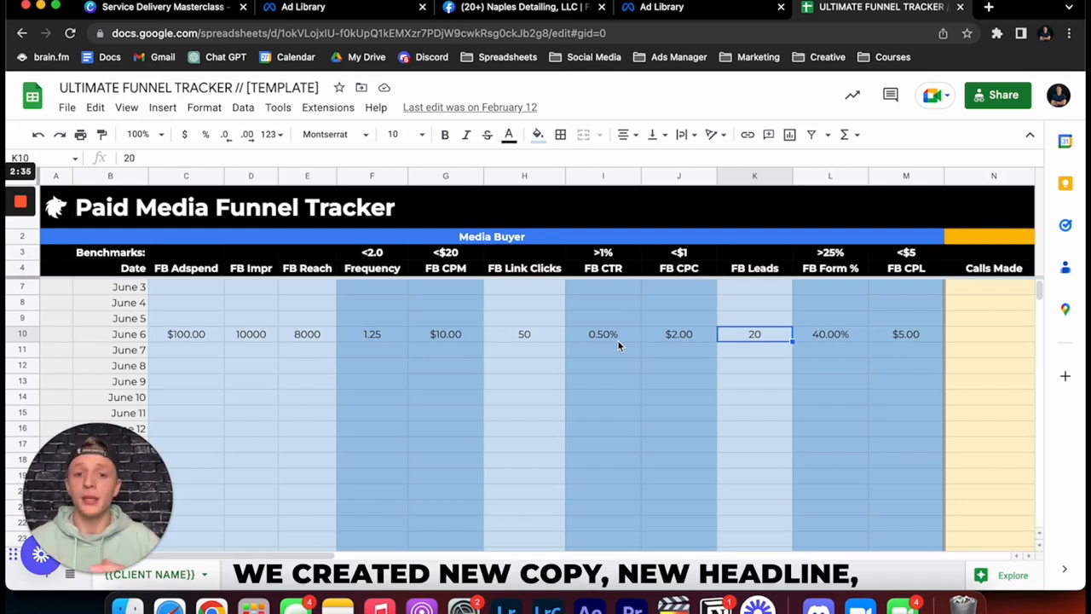
left_click(524, 333)
type("200")
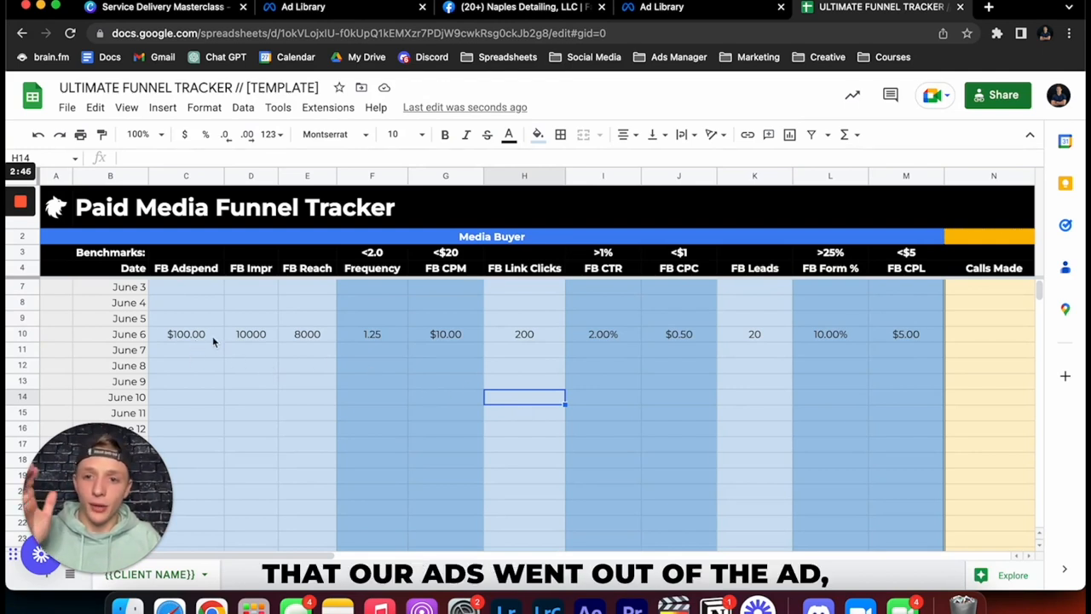
mouse_move(578, 345)
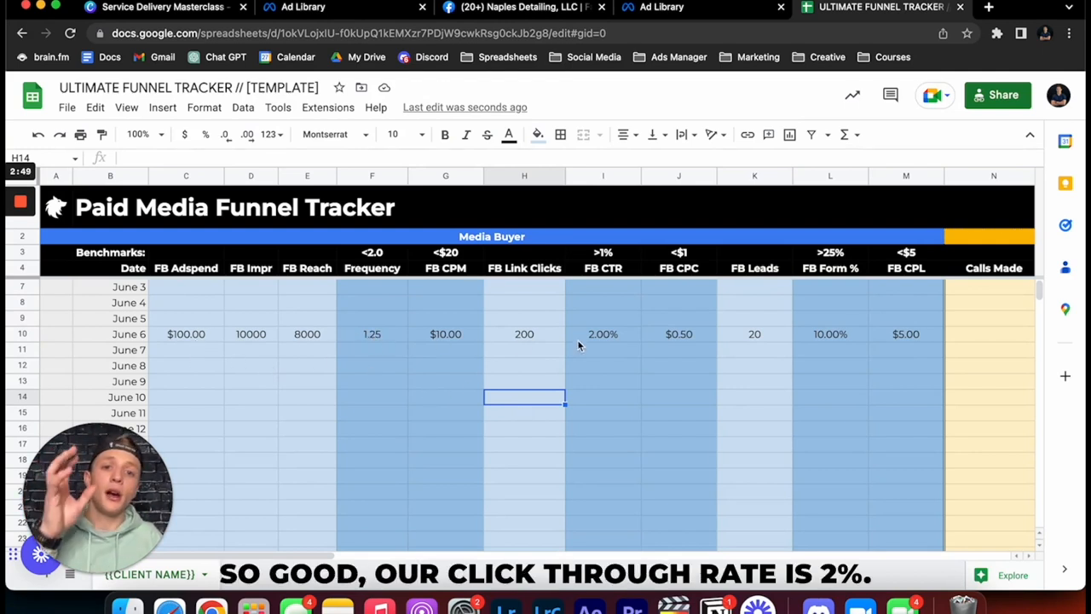
mouse_move(609, 348)
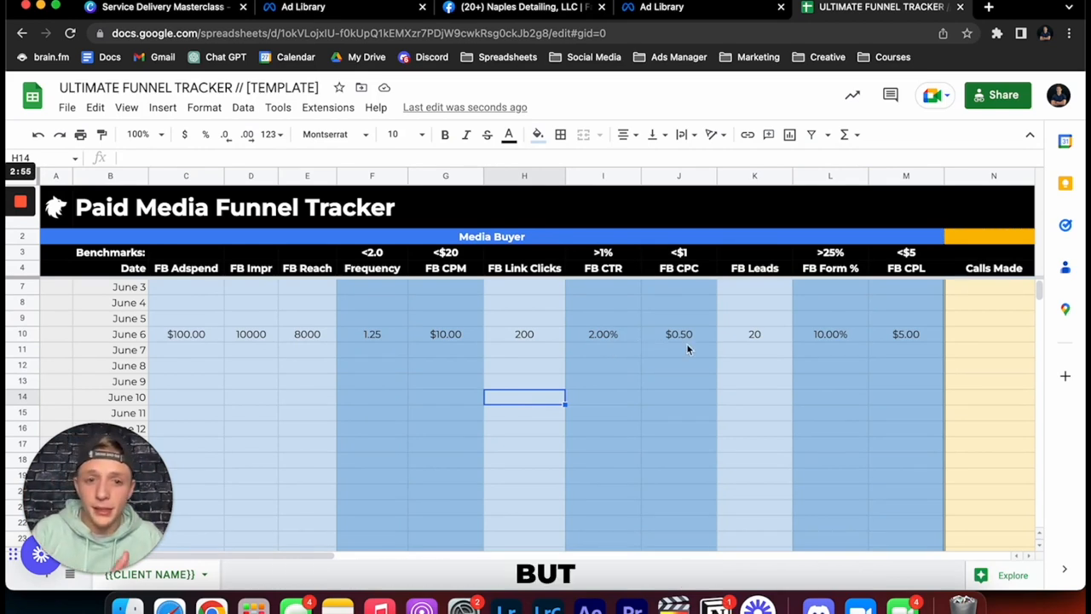
mouse_move(776, 341)
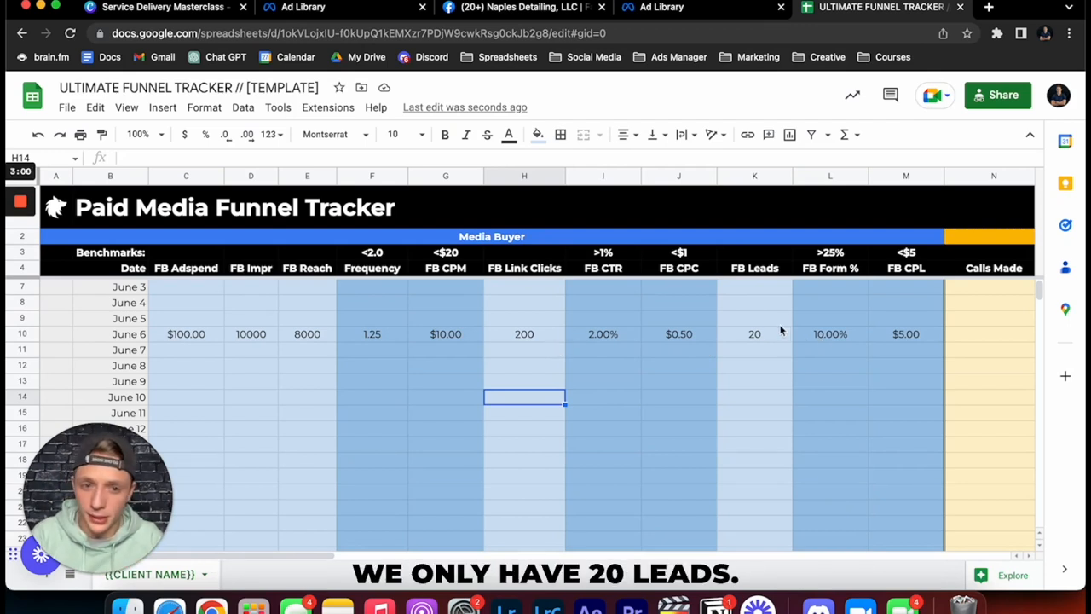
mouse_move(839, 345)
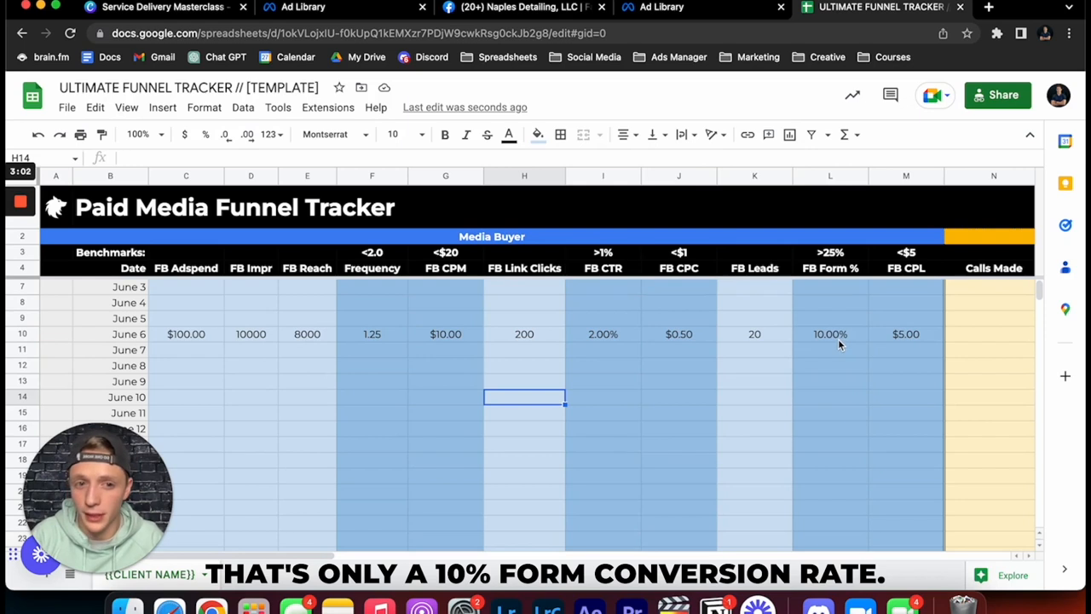